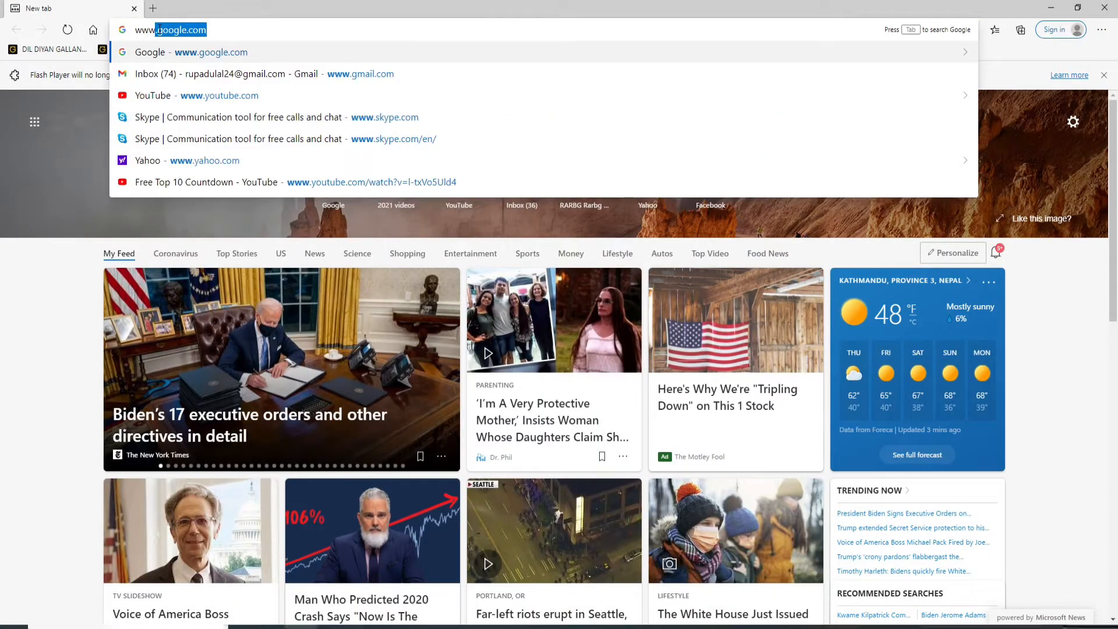
Navigate to instagram.com in Edge and reach the email sign-up page
text(instagram.com/accounts/emailsignup/)
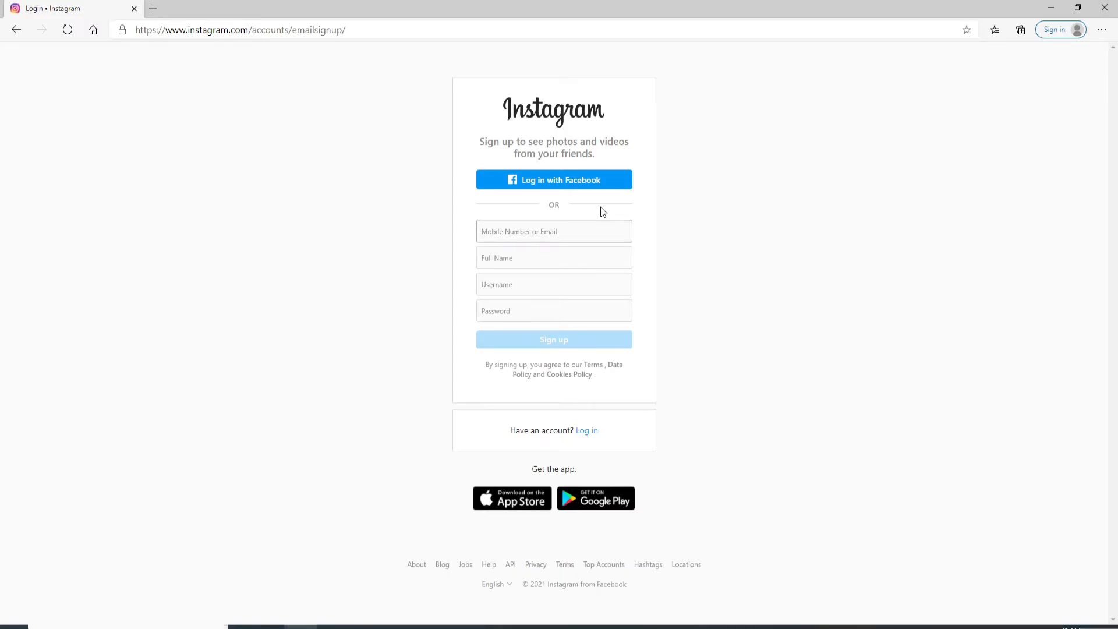
click(553, 231)
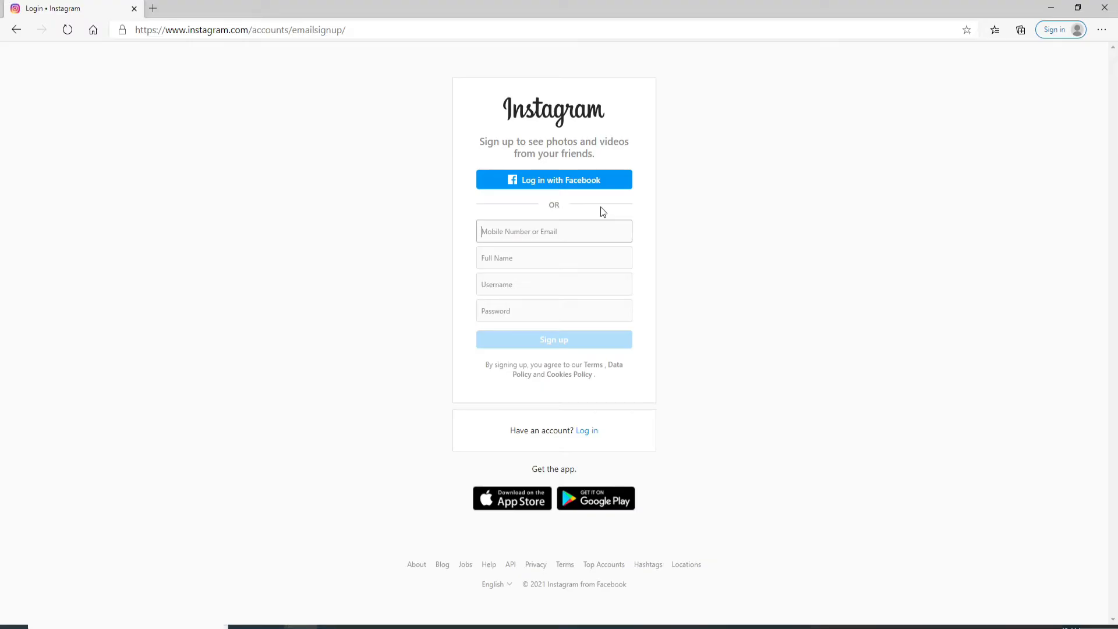
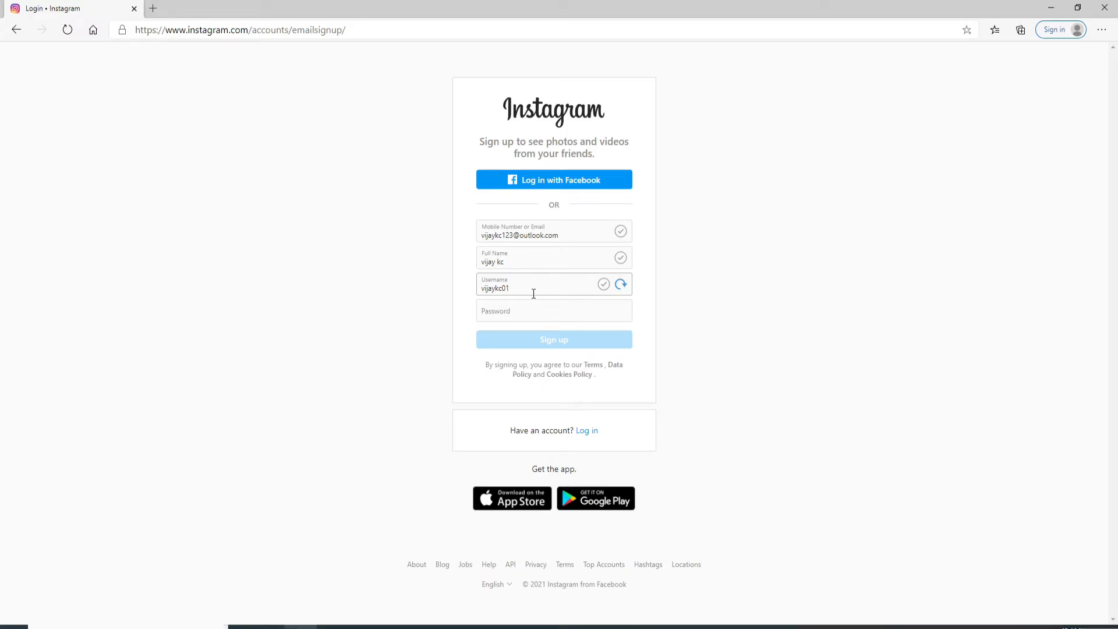
mouse_move(439, 316)
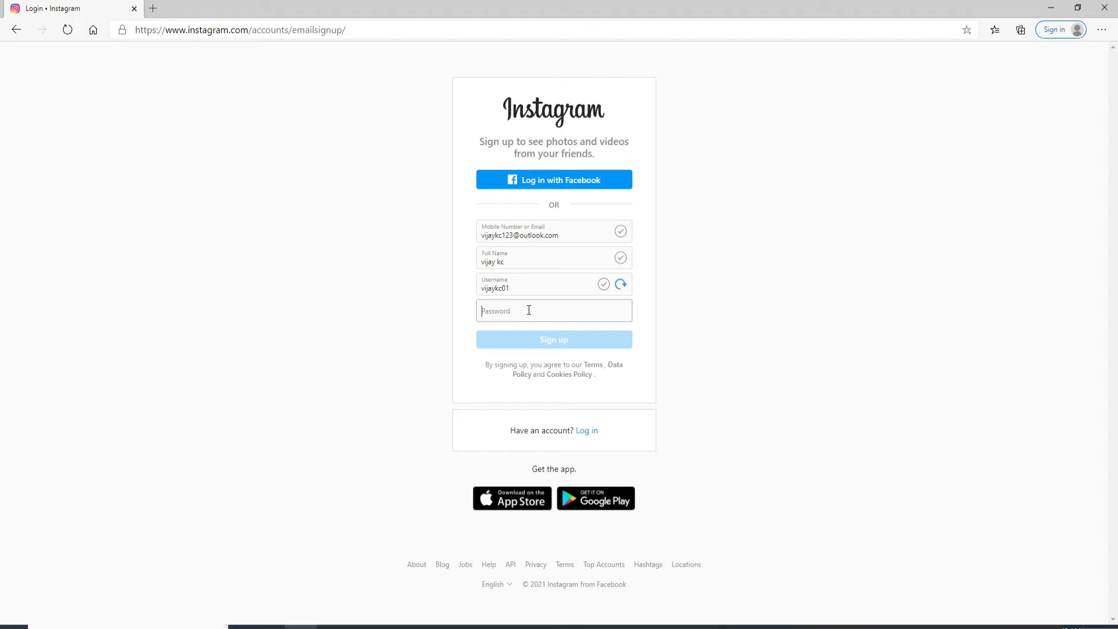
text(password)
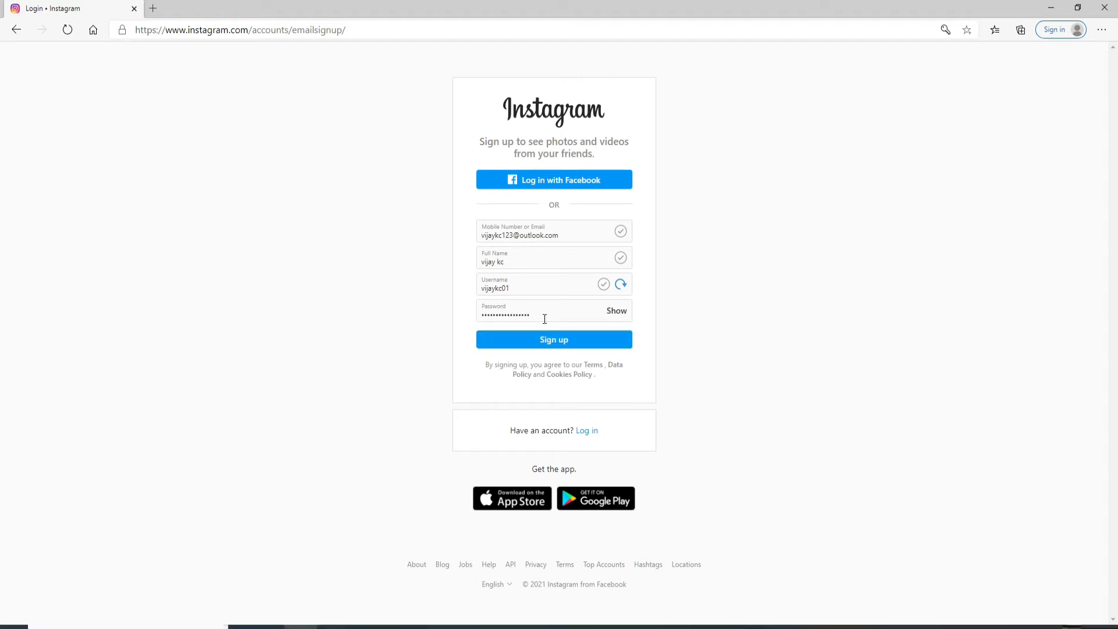
click(553, 339)
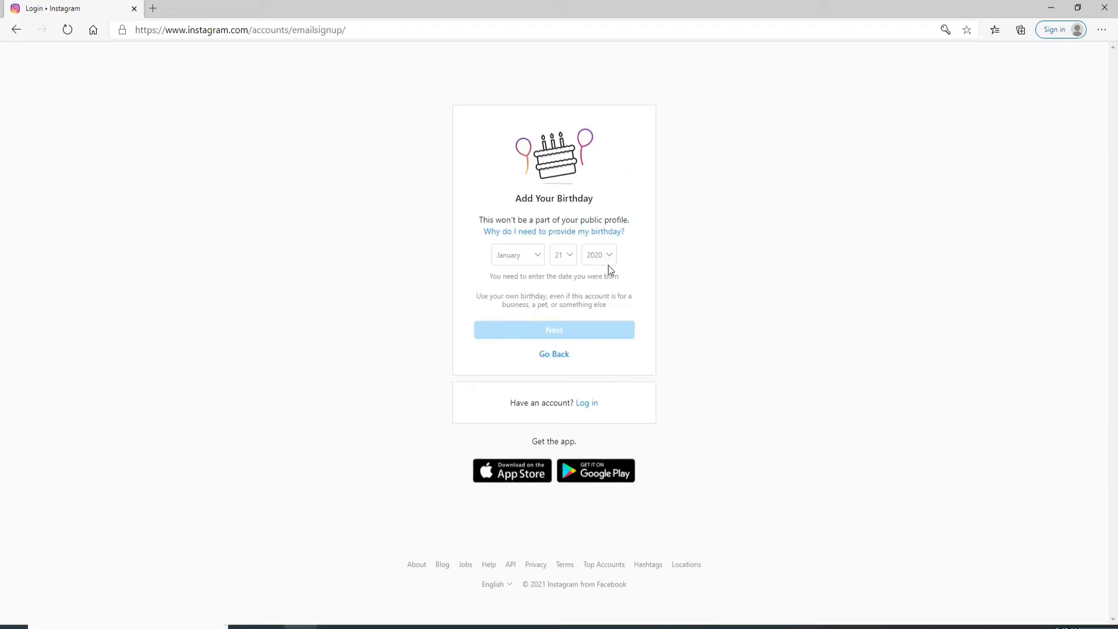
click(599, 255)
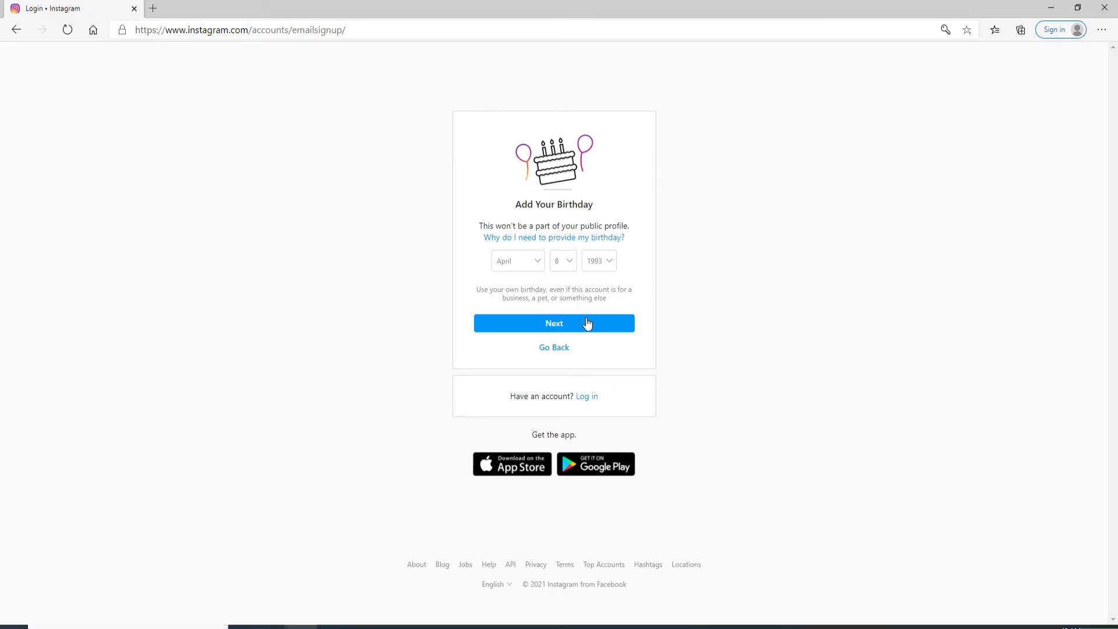
click(554, 323)
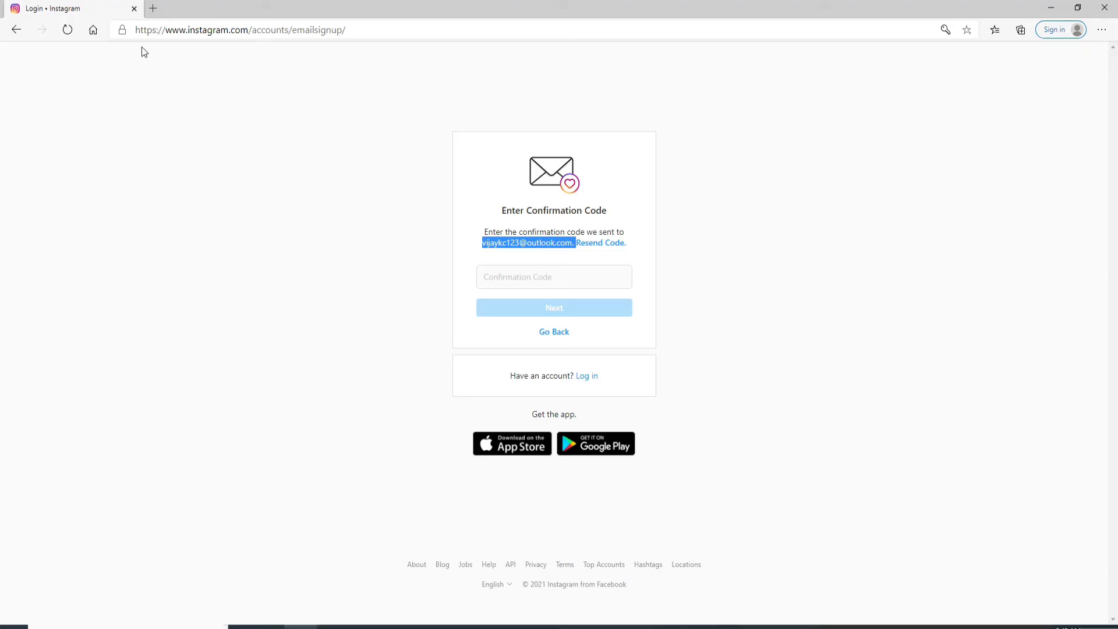
click(207, 8)
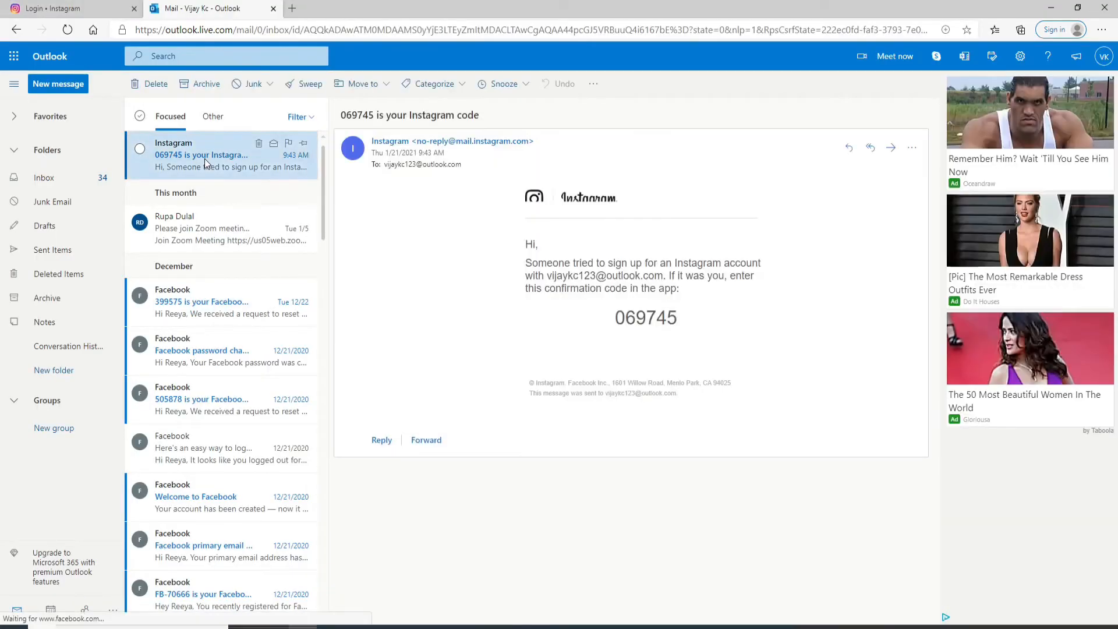
right_click(644, 317)
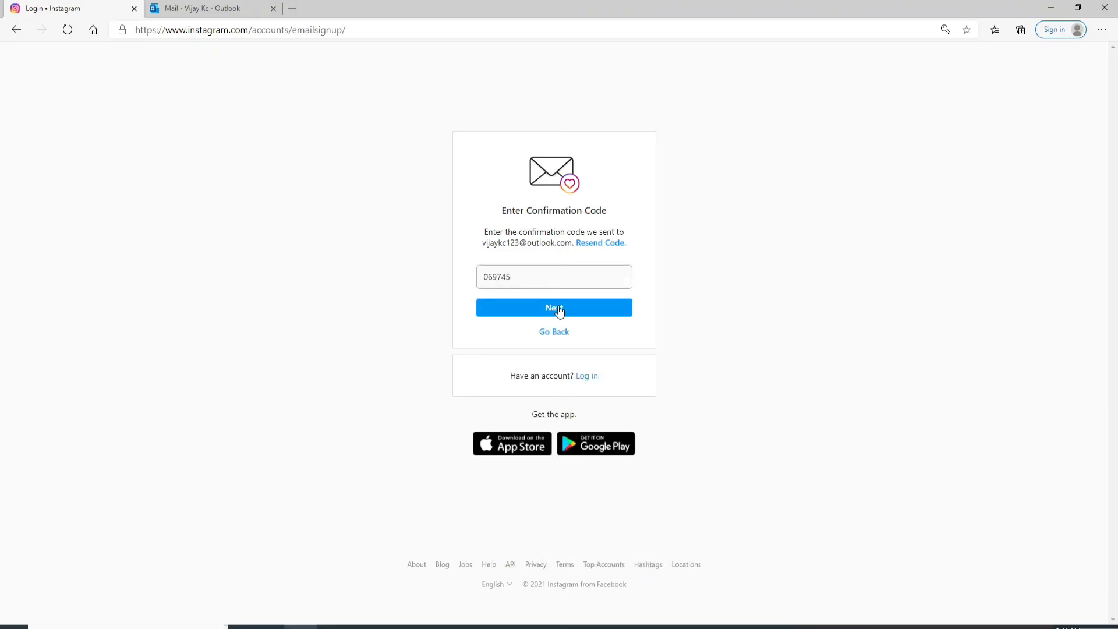
Submit the confirmation code so the new account's home feed loads
click(553, 308)
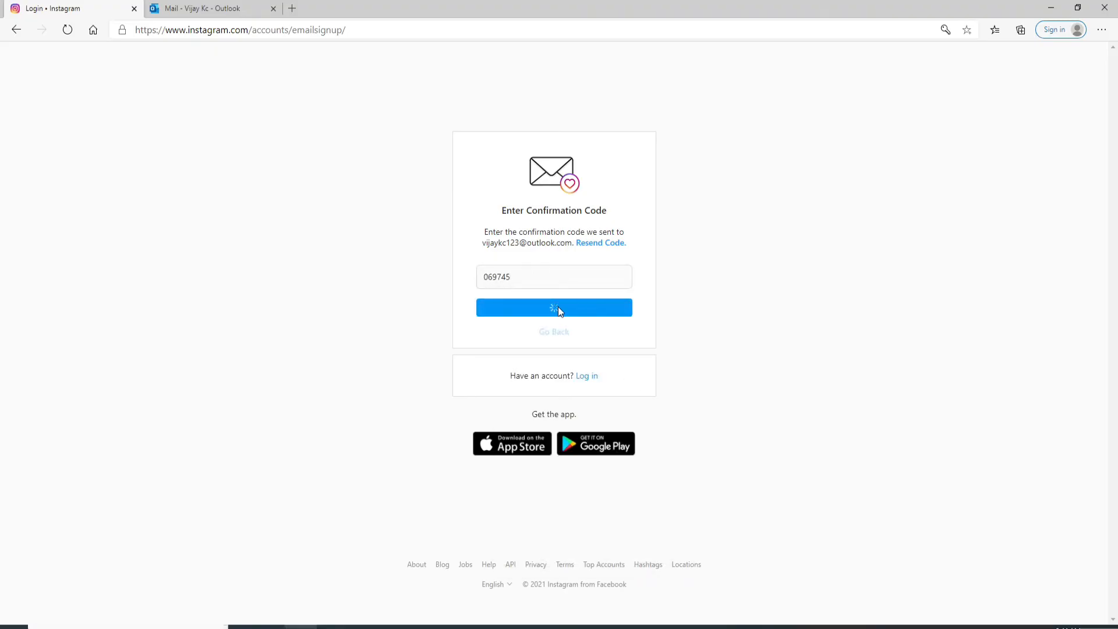
click(553, 307)
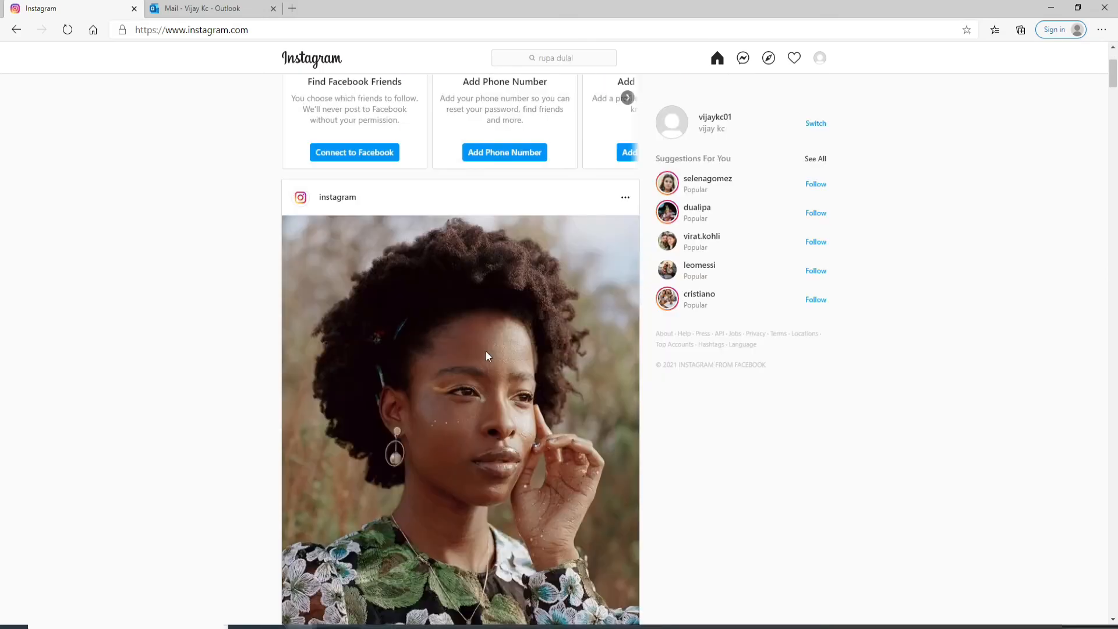
scroll(down, 3)
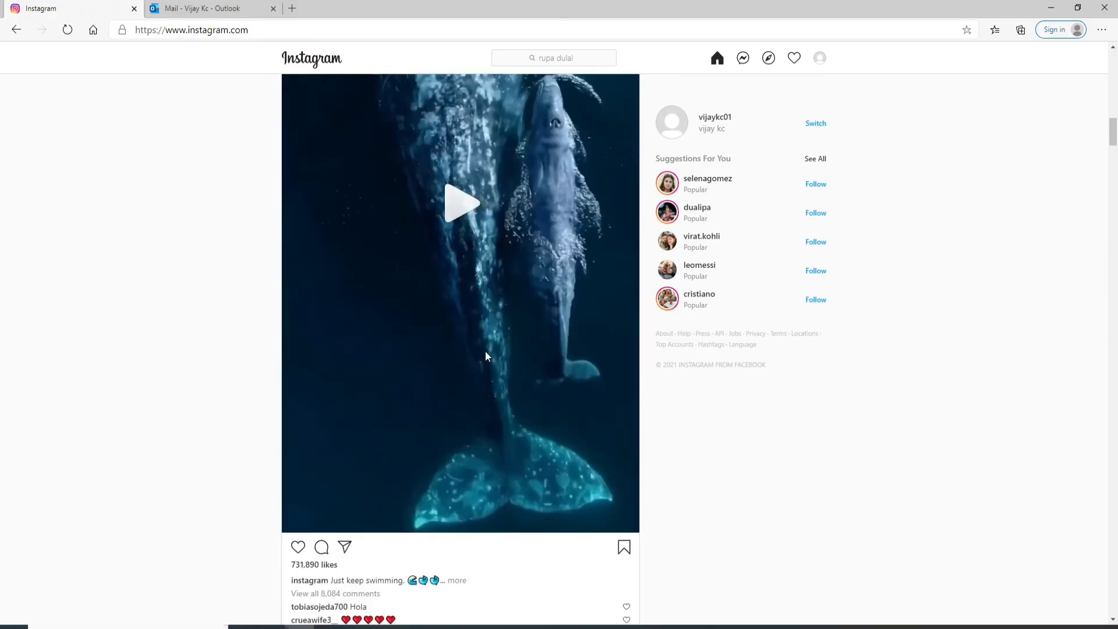
scroll(down, 3)
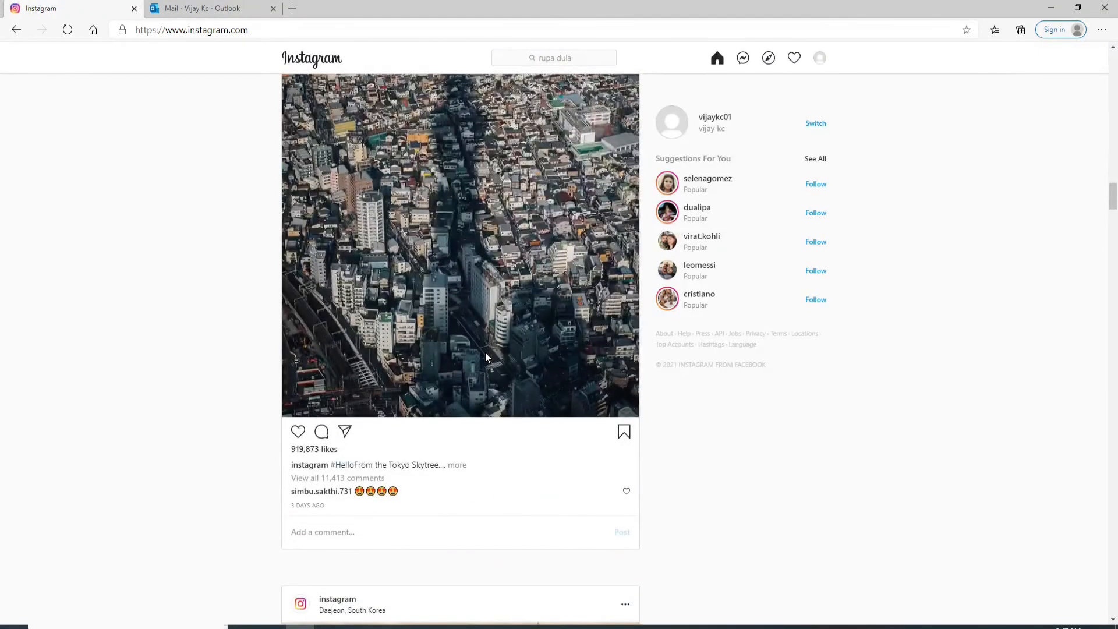
scroll(down, 3)
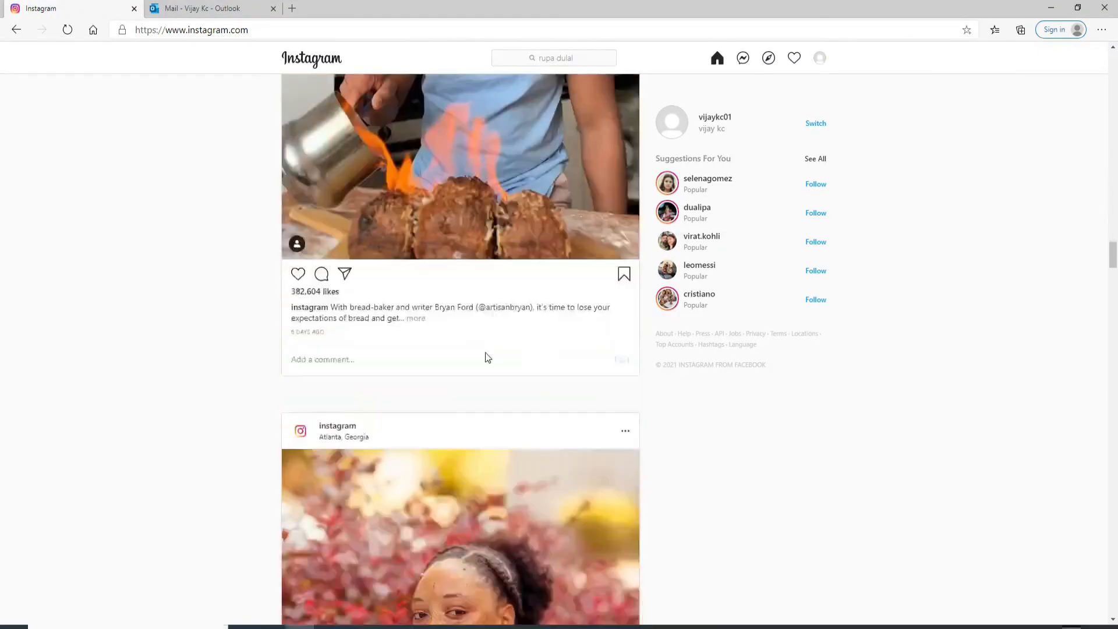
scroll(down, 3)
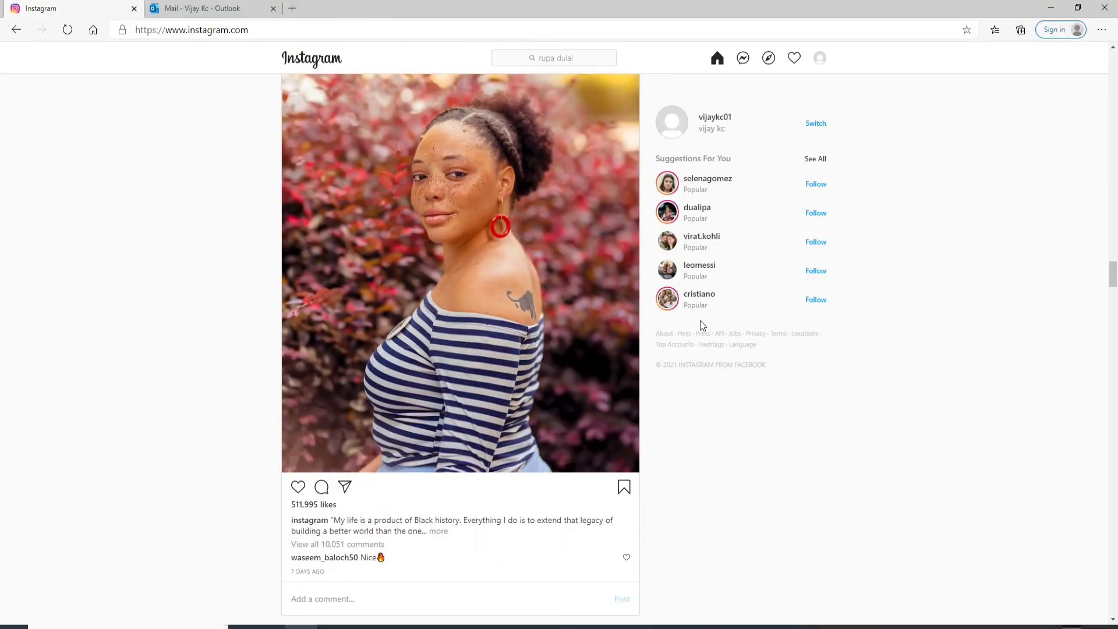